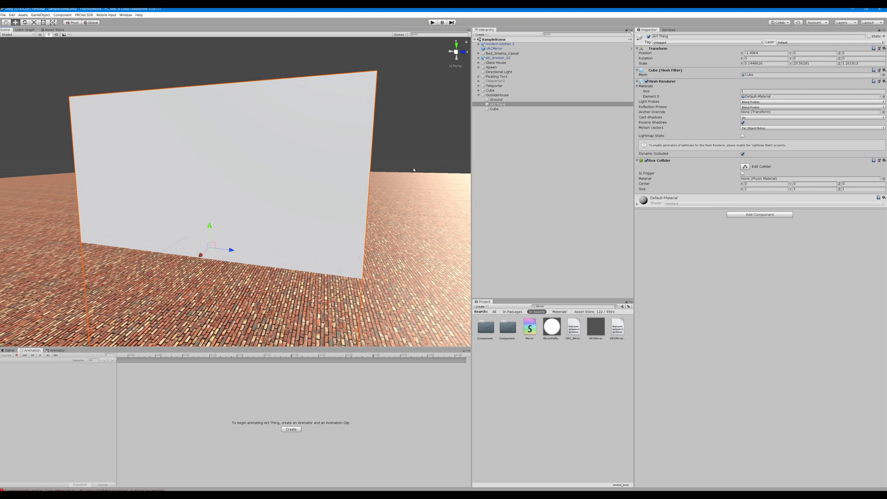
Check the mirror, ground and cube objects, ending with the cube selected
click(495, 49)
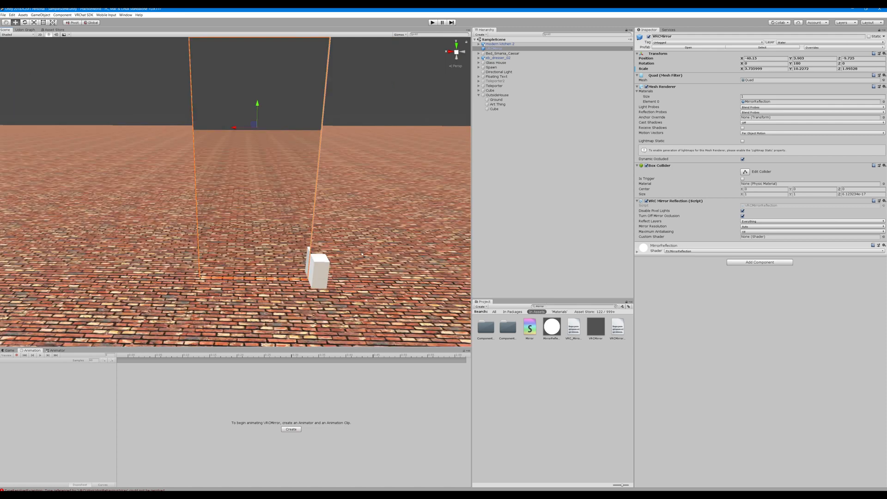
click(490, 108)
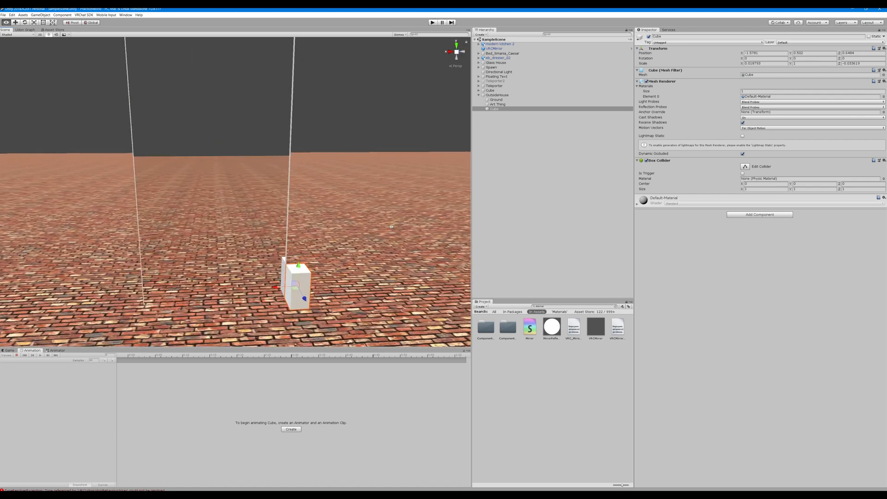
click(495, 100)
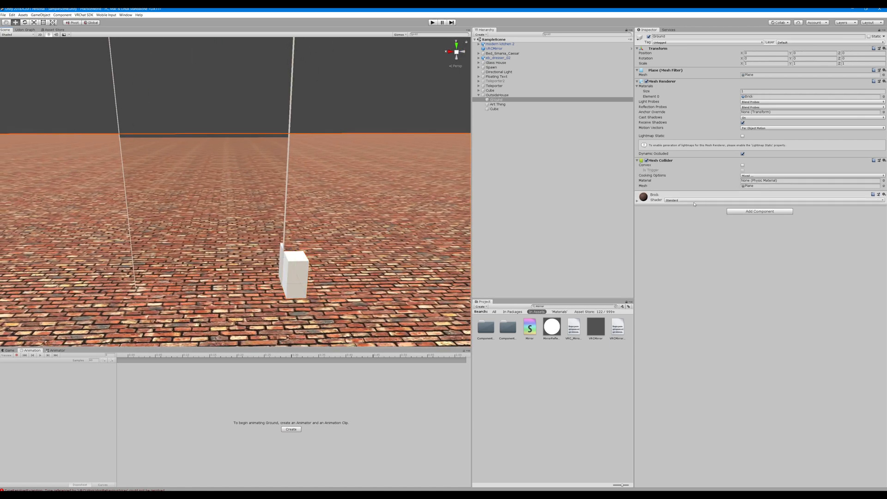
click(494, 109)
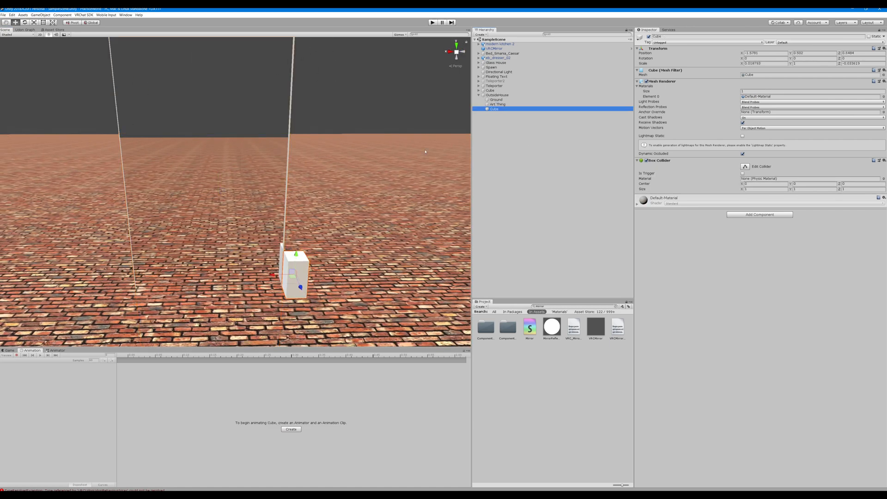
mouse_move(694, 189)
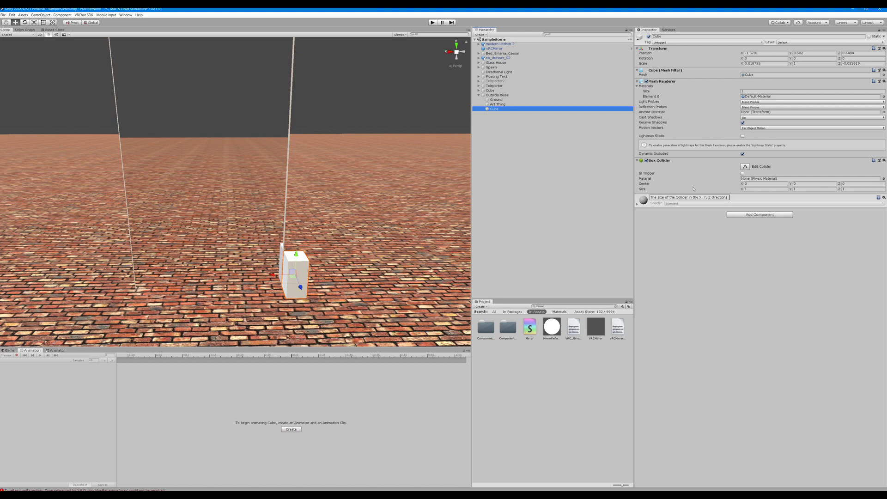
Add an Udon Behaviour to the cube and reveal its new graph program asset
click(760, 214)
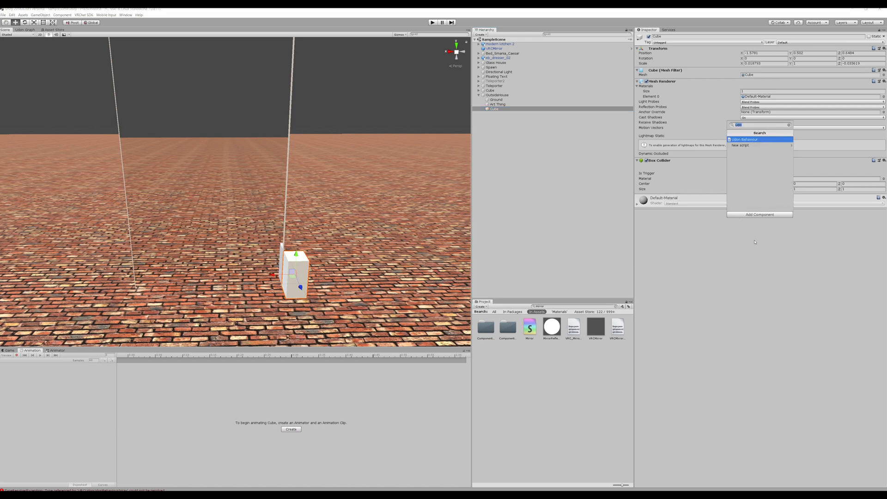
click(745, 140)
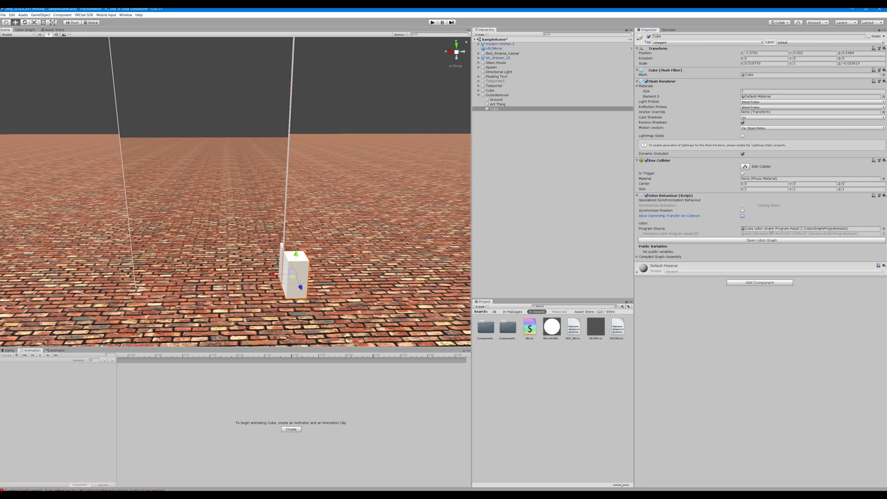
click(809, 229)
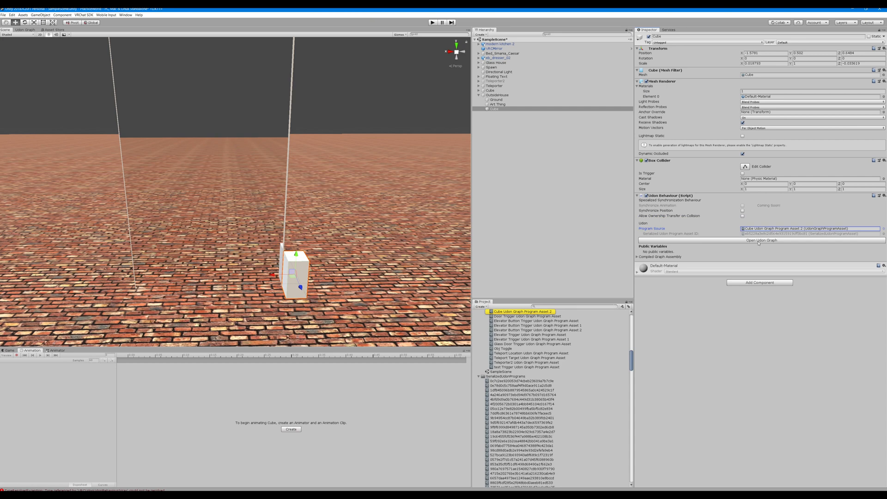
In the cube's Udon graph, add a new variable of type UdonBehaviour
click(760, 240)
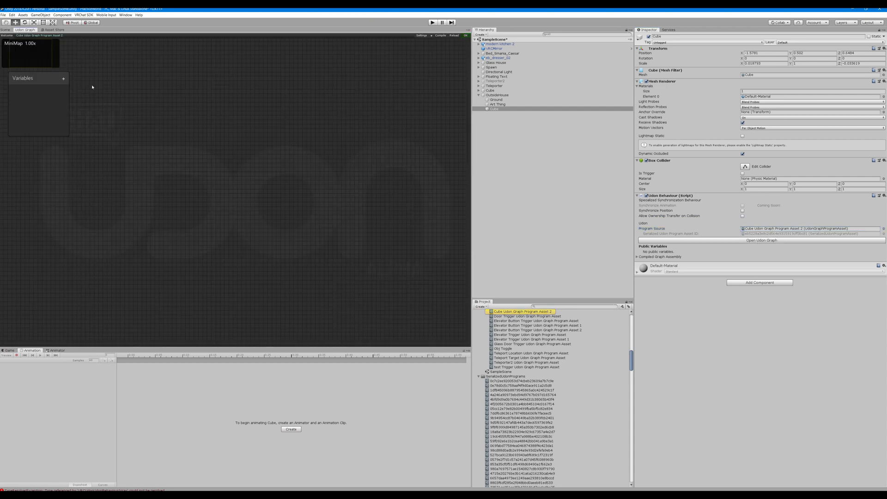
scroll(down, 3)
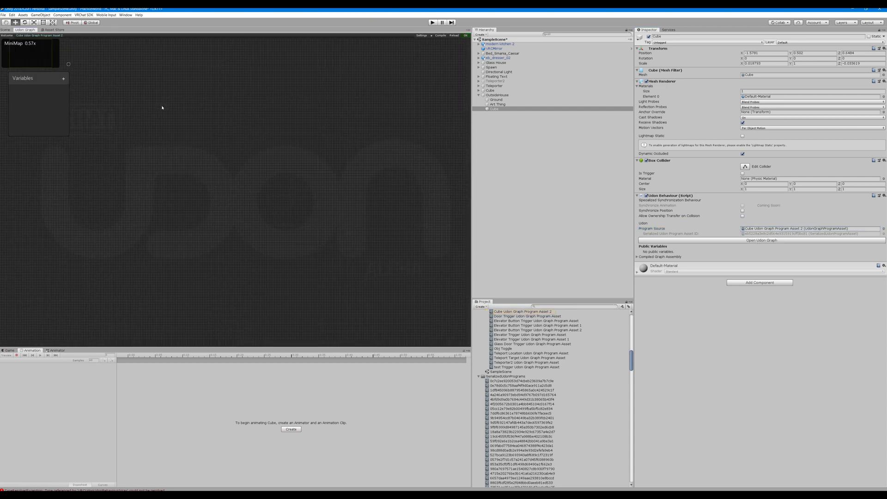
scroll(up, 3)
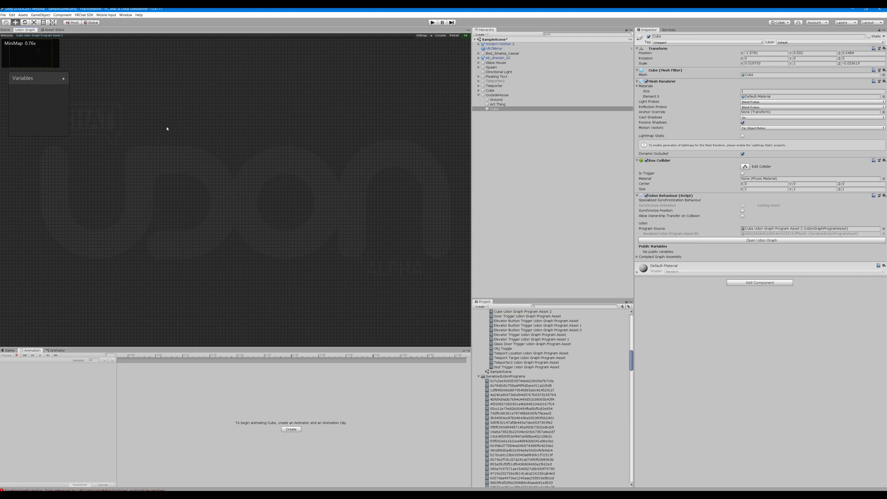
mouse_move(181, 265)
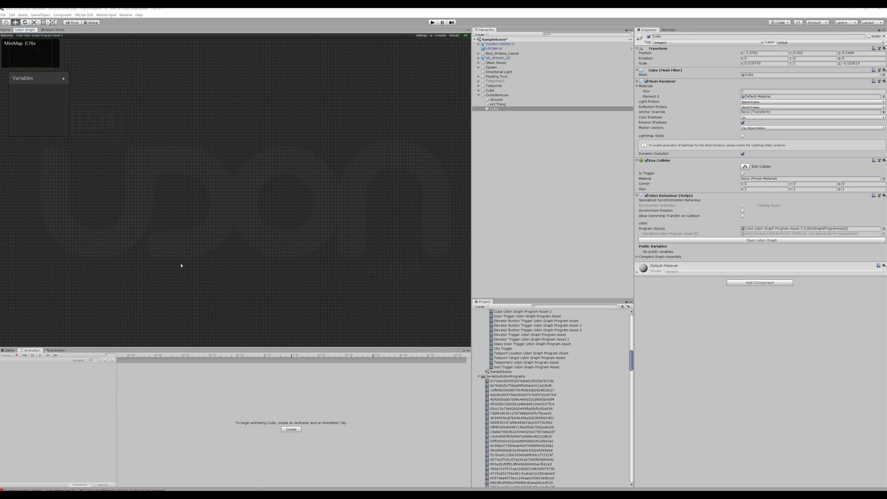
click(64, 78)
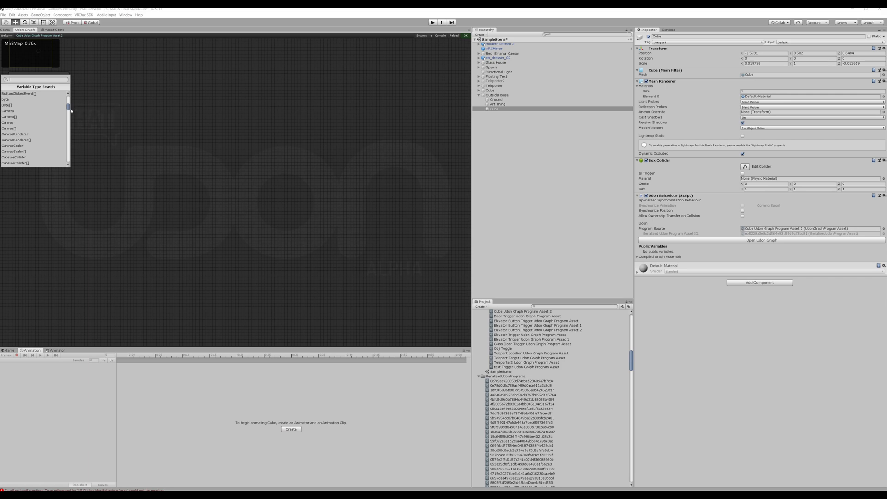
text(udo)
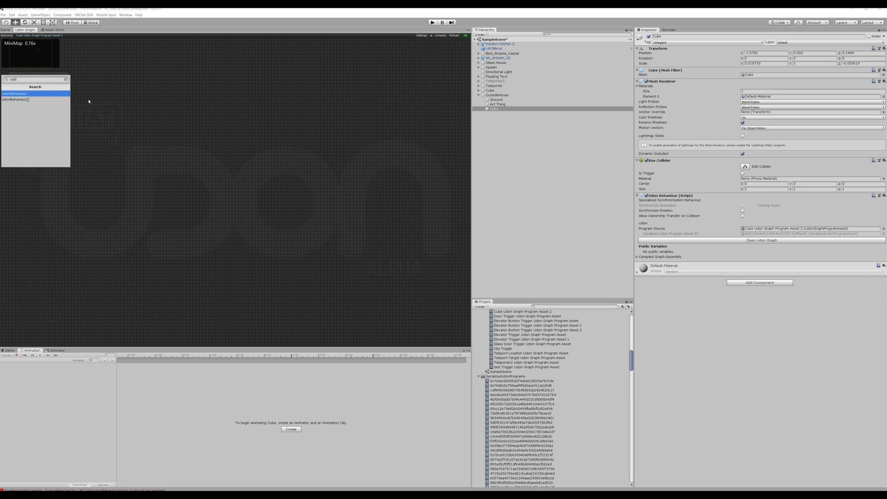
click(14, 94)
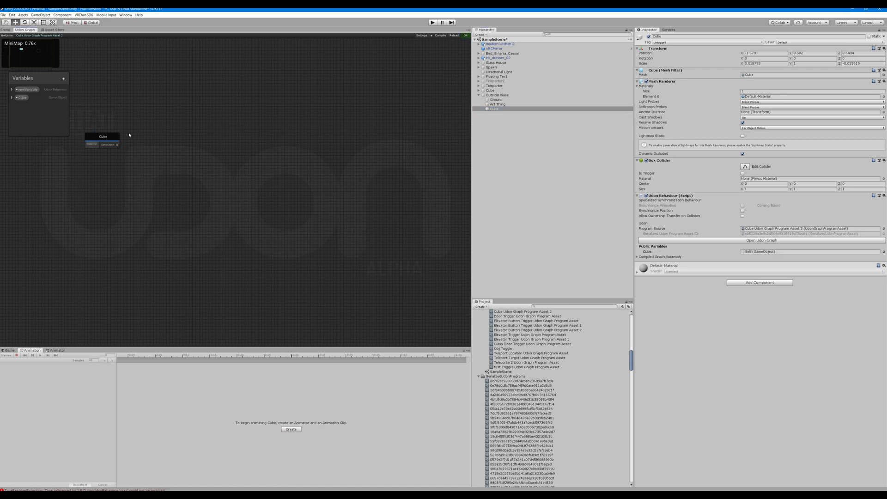
Arrange the Cube and newVariable nodes side by side in the graph
drag(104, 137, 250, 101)
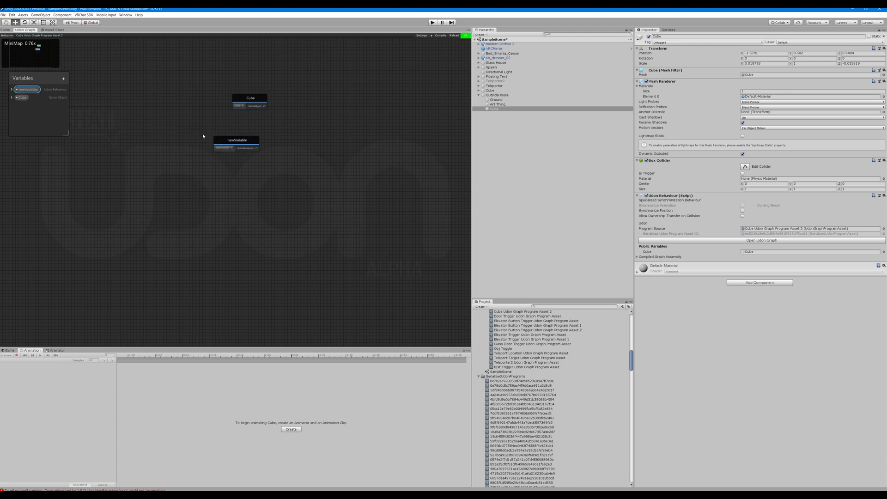
drag(236, 140, 258, 125)
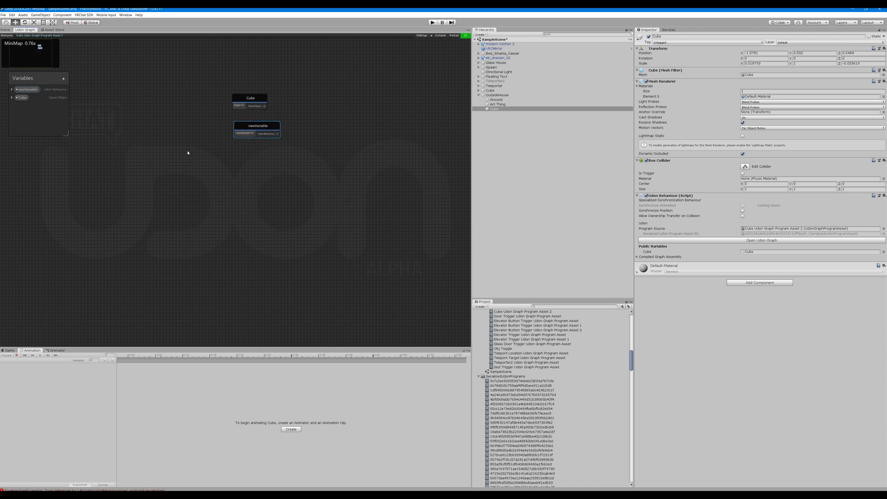
drag(257, 126, 295, 100)
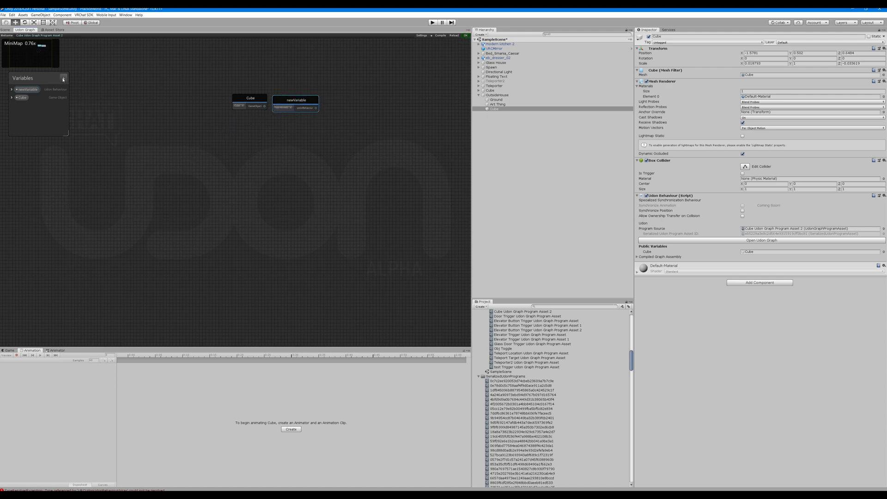
Rename the cube to MirrorToggle and the variables to TargetObj and TargetScript, stacking their nodes
click(250, 97)
text(MirrorToggle)
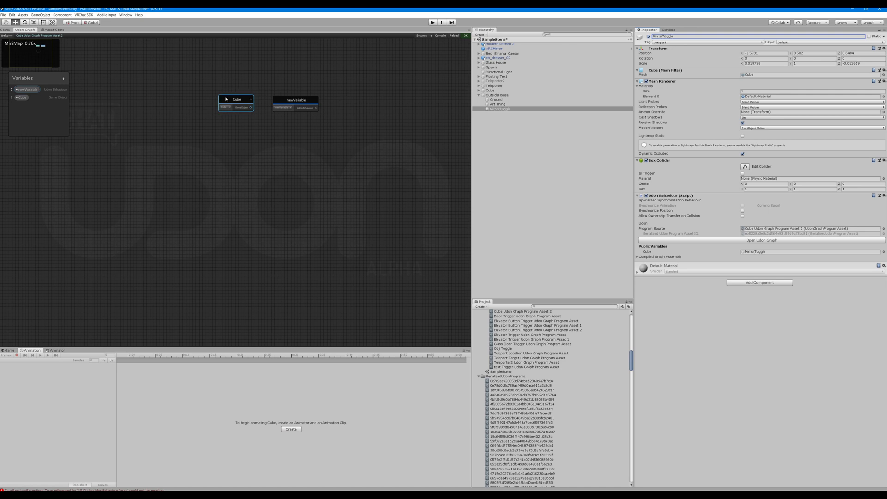
right_click(237, 100)
text(MirrorToggle)
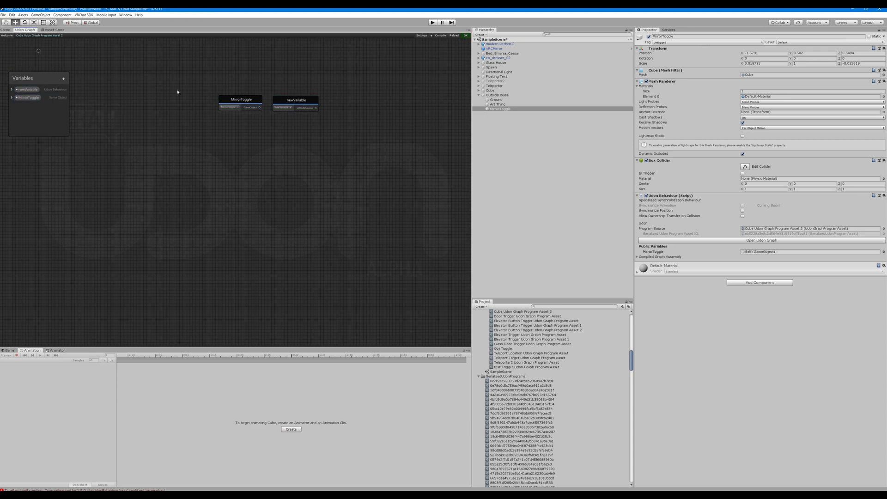
click(27, 89)
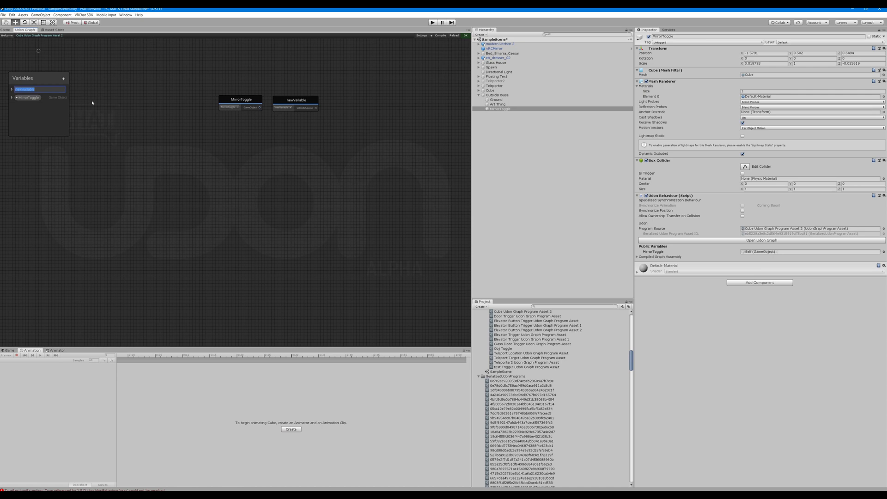
mouse_move(238, 103)
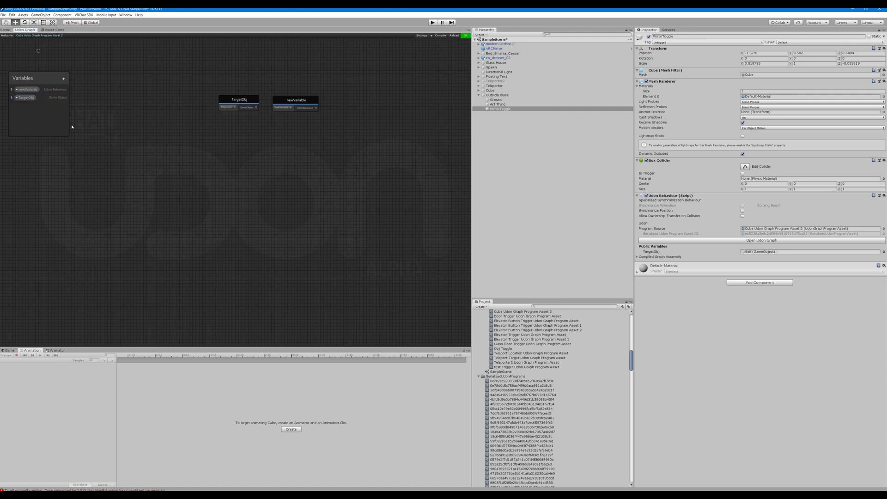
click(27, 89)
text(TargetScript)
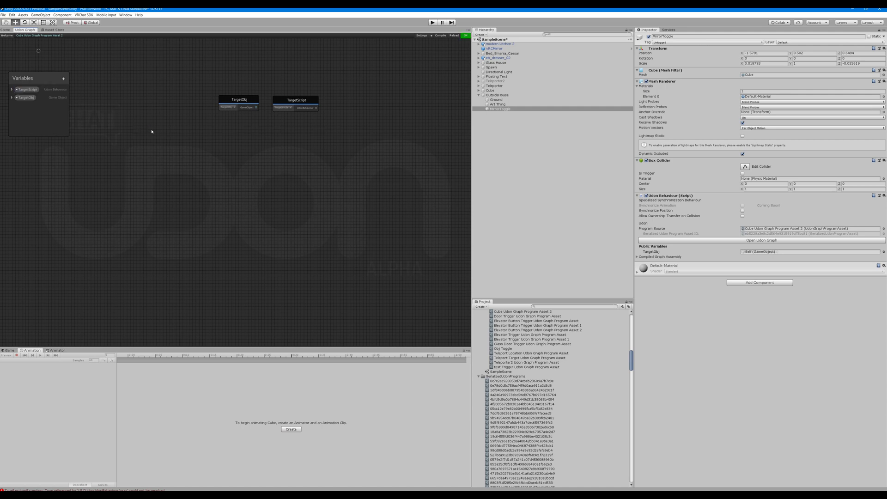
drag(296, 100, 237, 123)
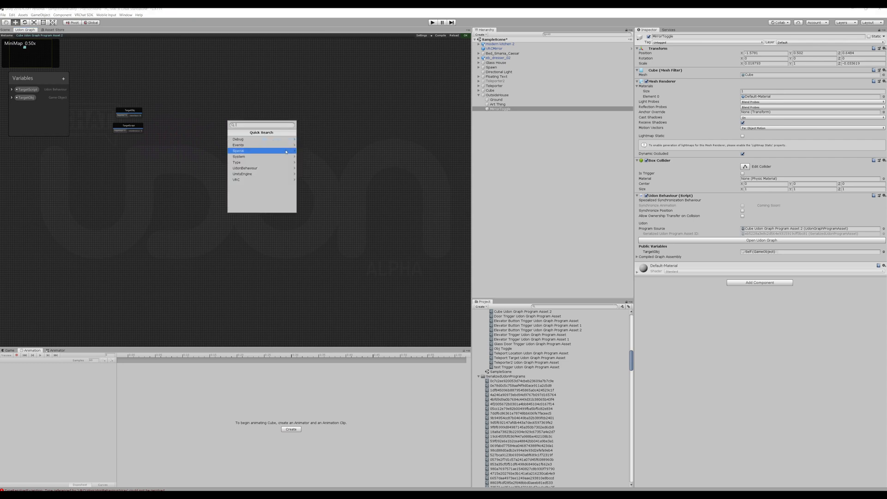
Add an Interact event node and start creating a node from the graph context menu
click(277, 204)
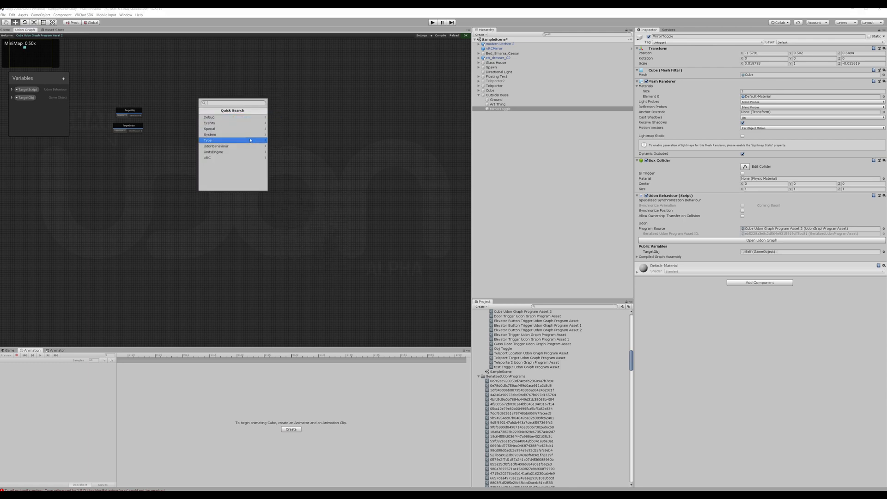
text(inter)
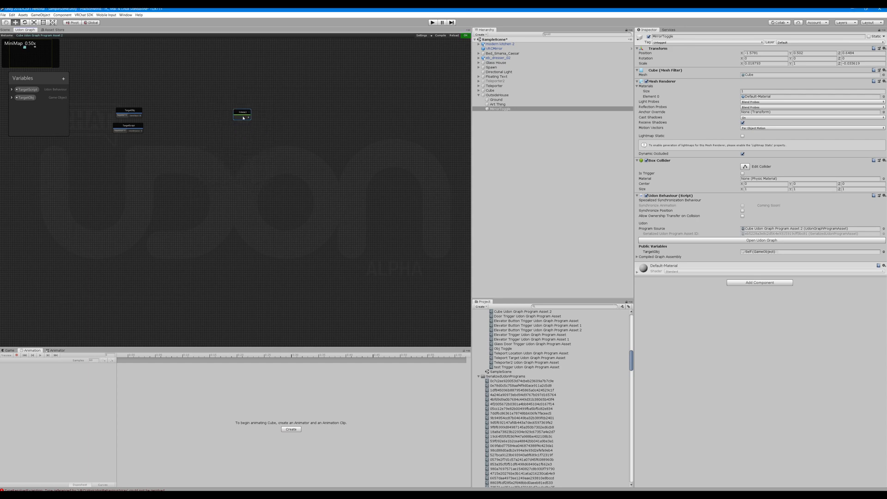
drag(242, 113, 226, 156)
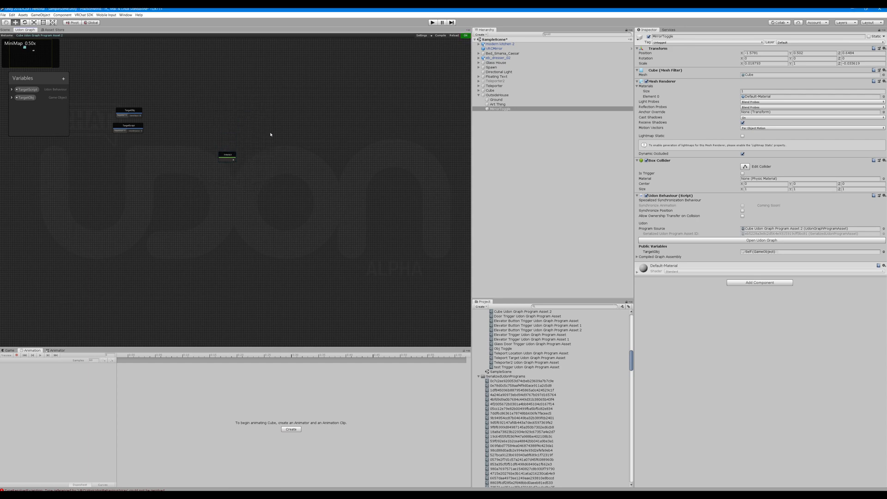
right_click(271, 134)
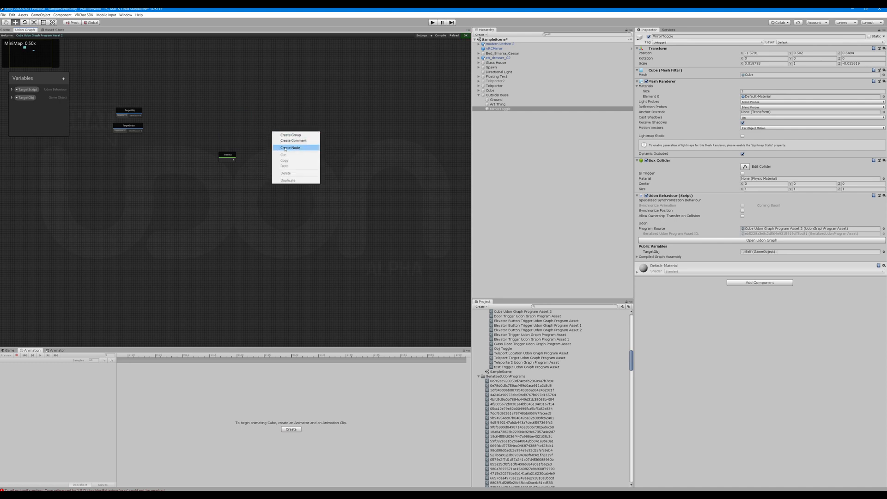
click(290, 148)
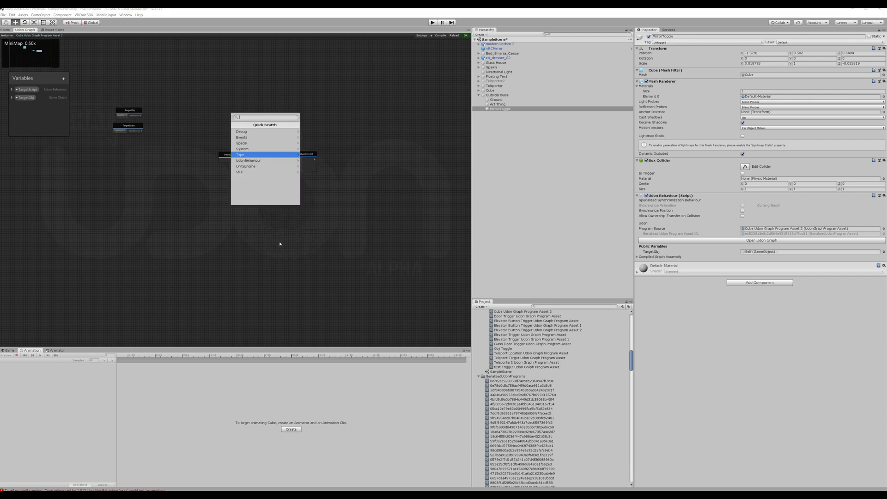
Add UdonBehaviour GetProgramVariable and SendCustomNetworkEvent nodes and edit the event name
text(ud)
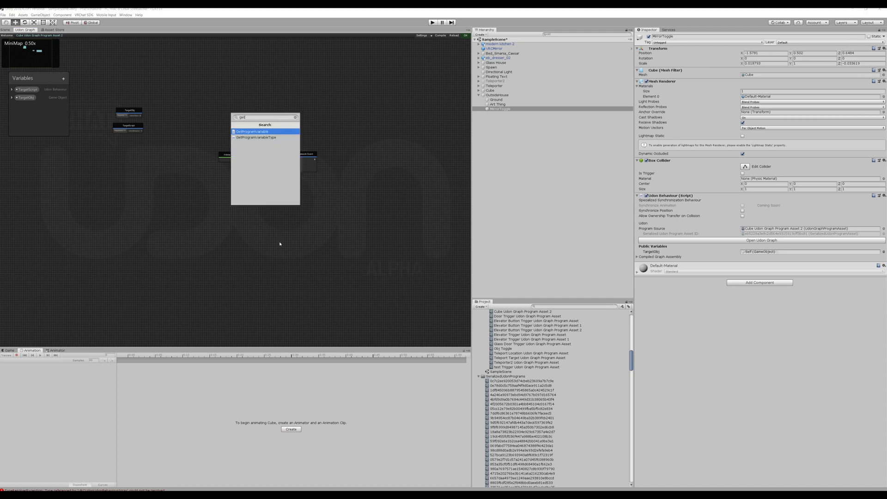
click(252, 131)
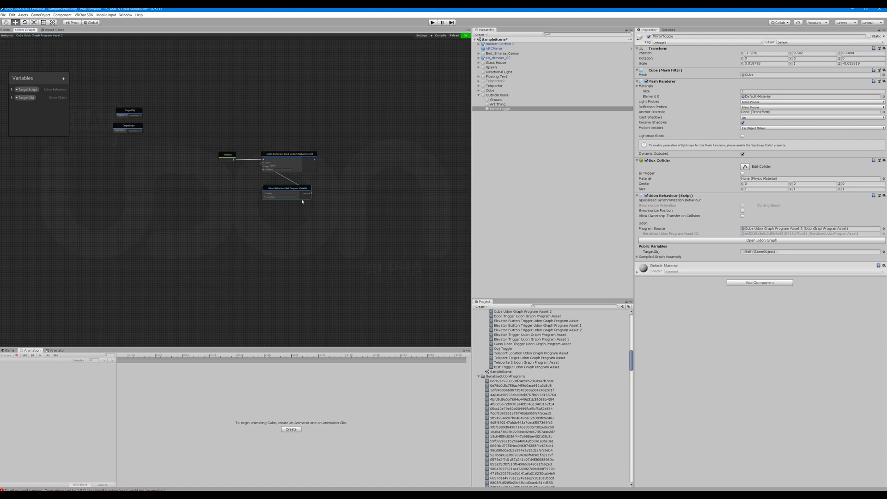
click(288, 189)
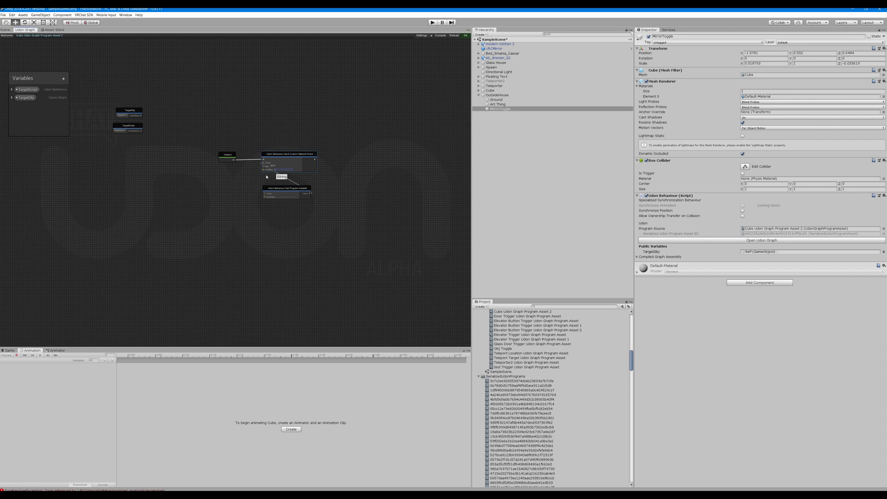
click(289, 156)
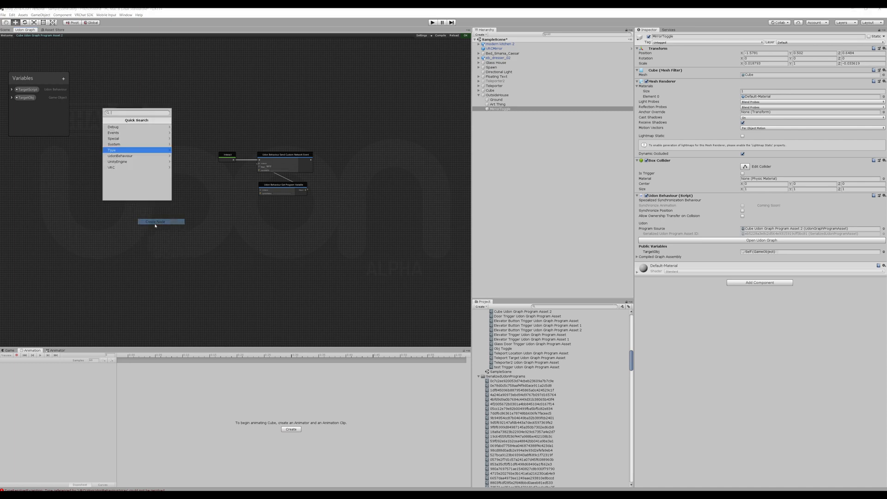
Add a Custom Event node and another Get Program Variable node for the toggle branch
text(event)
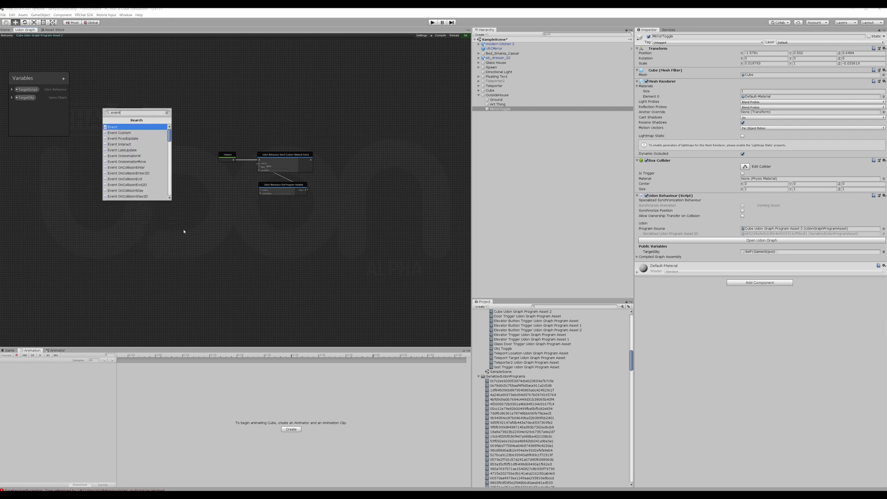
click(119, 133)
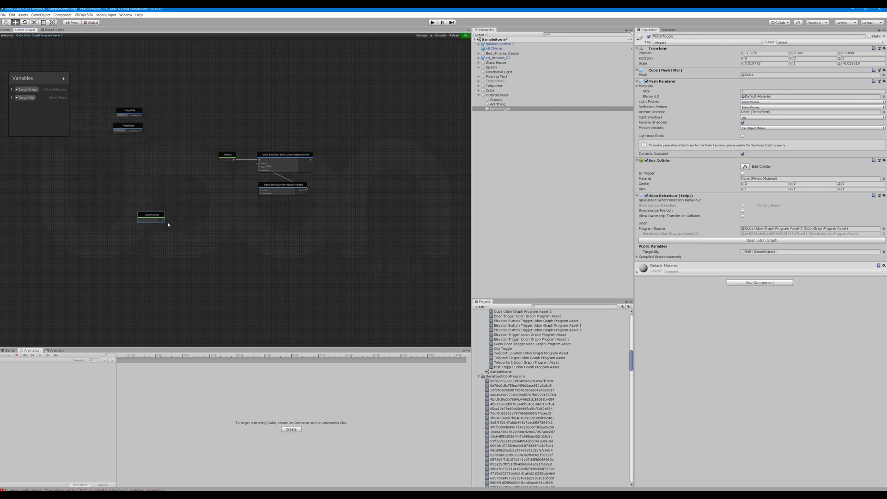
drag(151, 217, 222, 221)
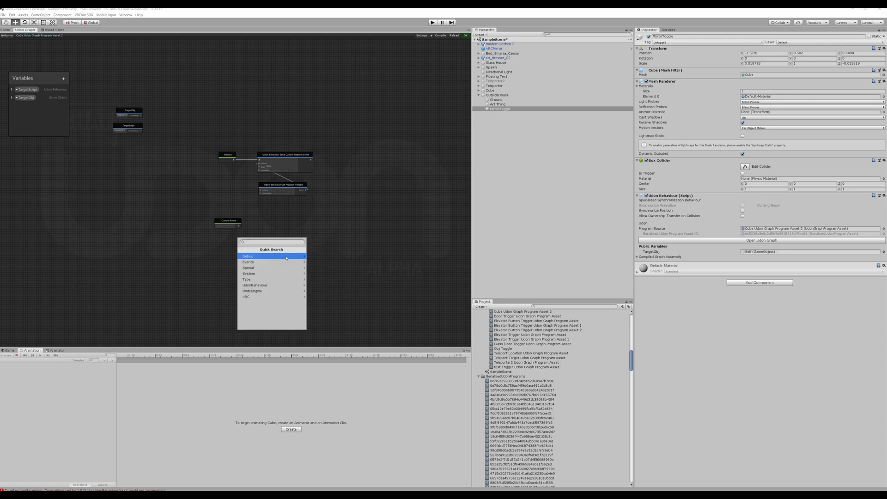
click(256, 285)
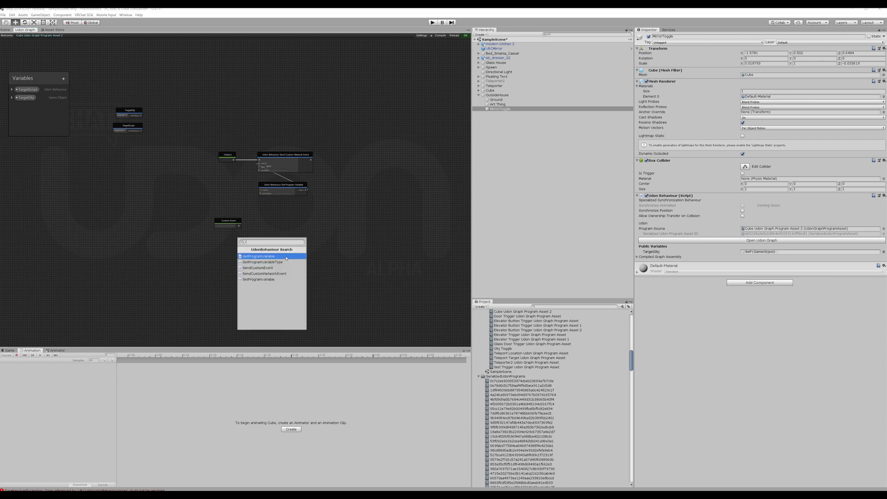
click(260, 256)
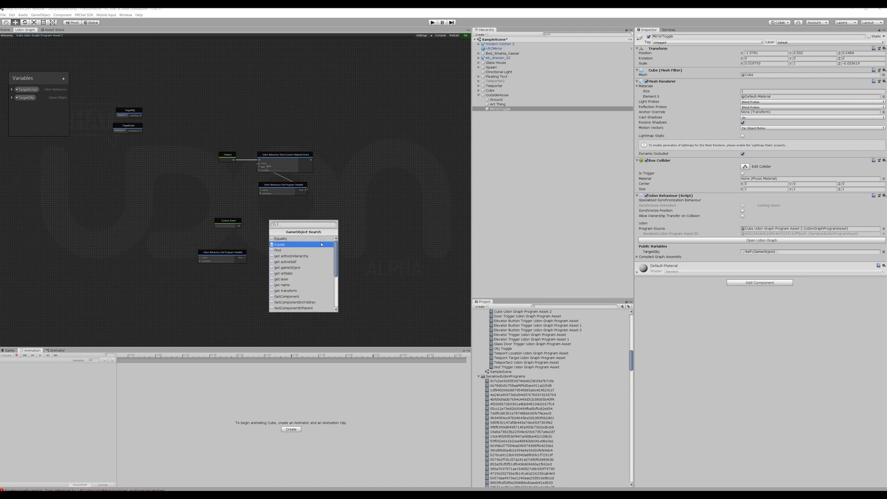
Add a GameObject Set Active node and search for a boolean negation node
text(set)
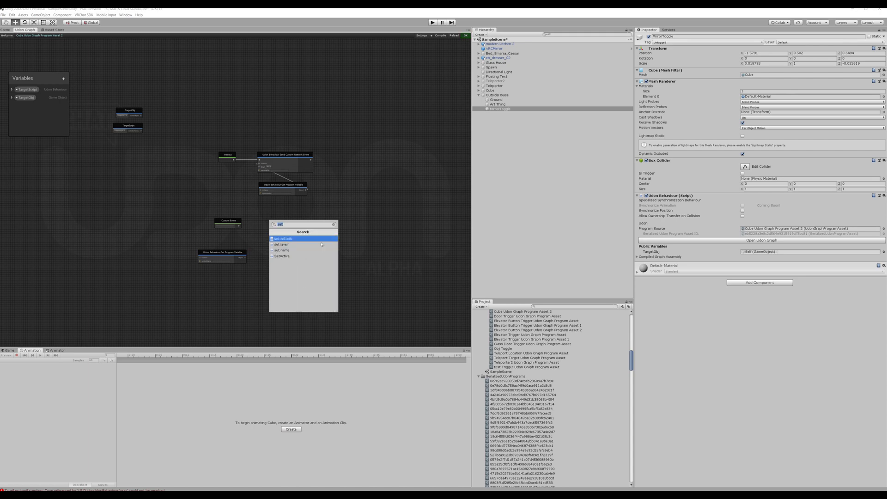
click(277, 237)
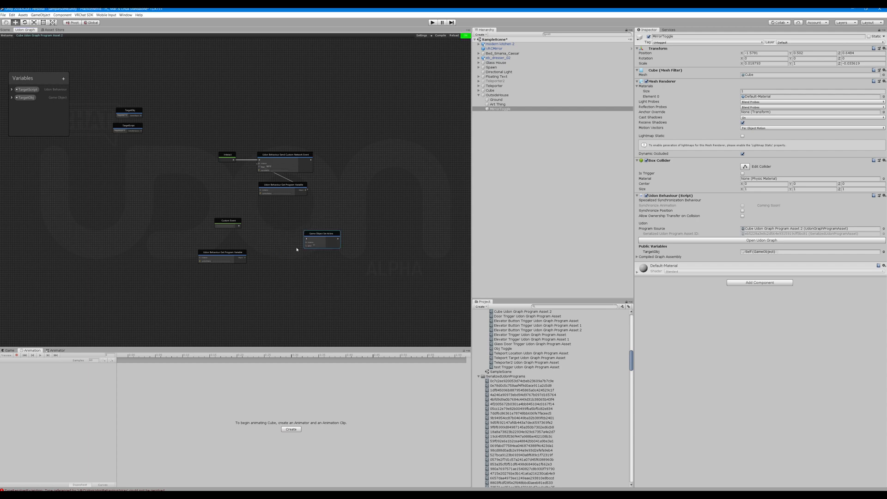
drag(322, 234, 300, 226)
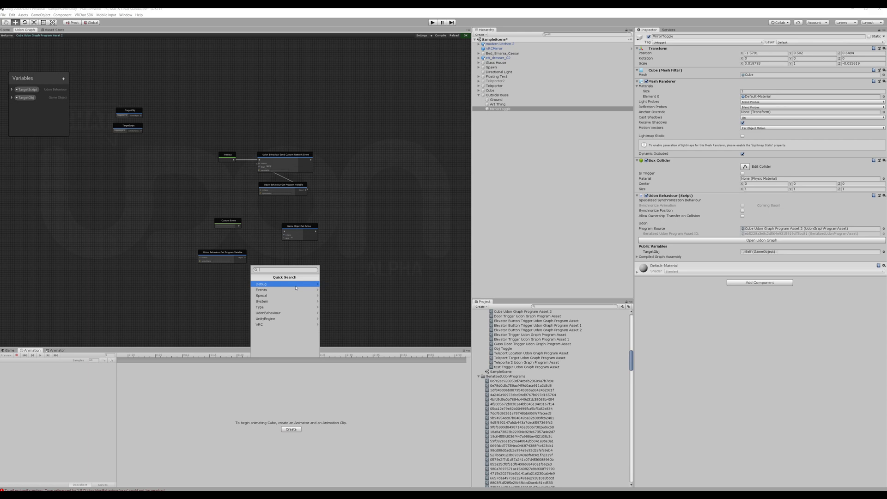
text(bool)
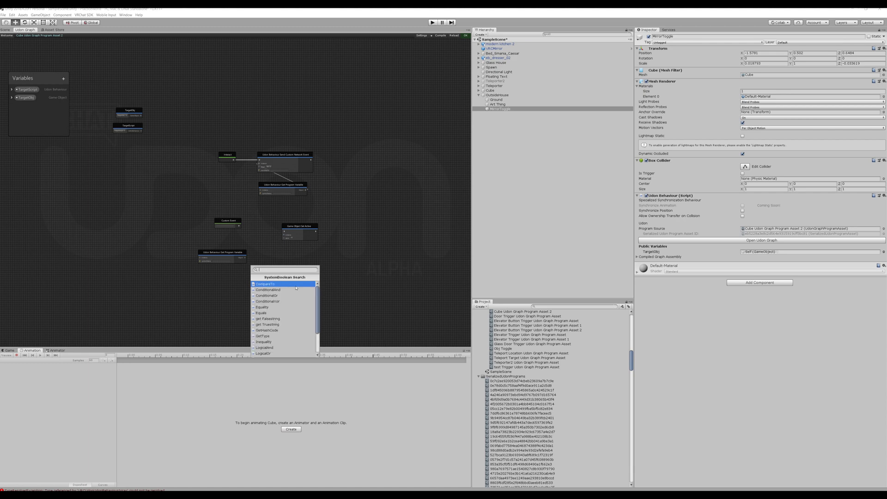
text(n)
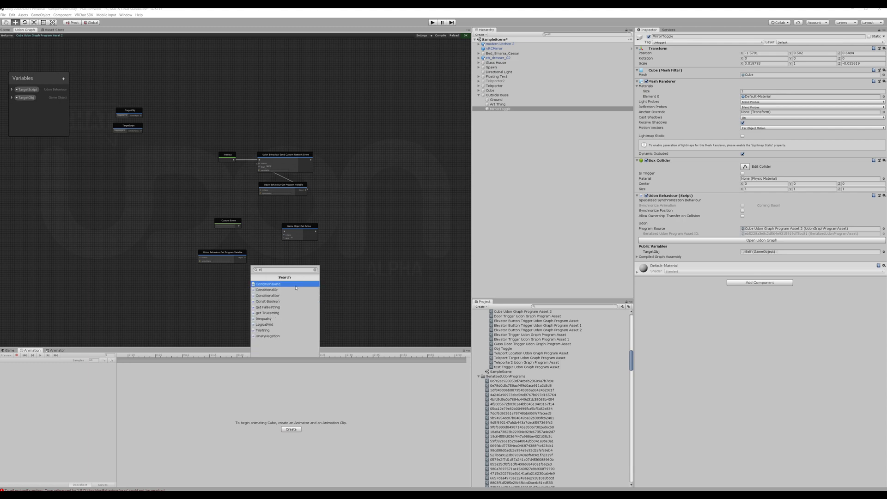
text(ne)
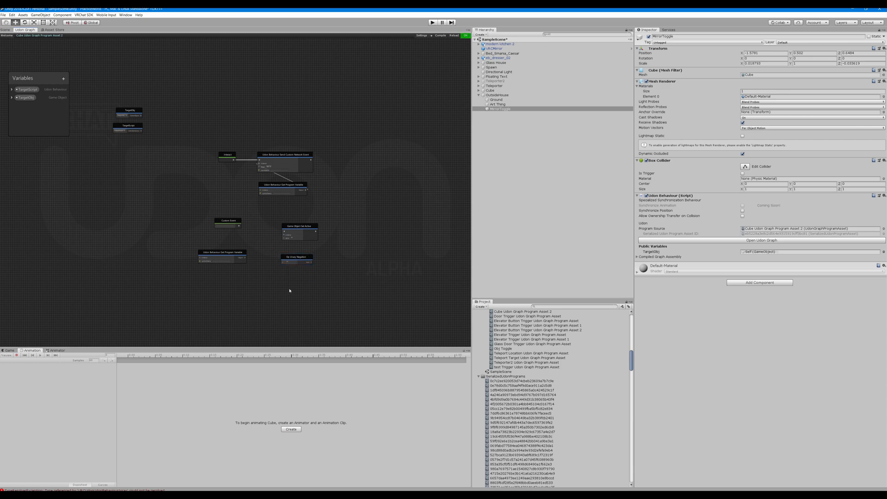
Add a GameObject get activeSelf node via Quick Search 'getact'
right_click(290, 290)
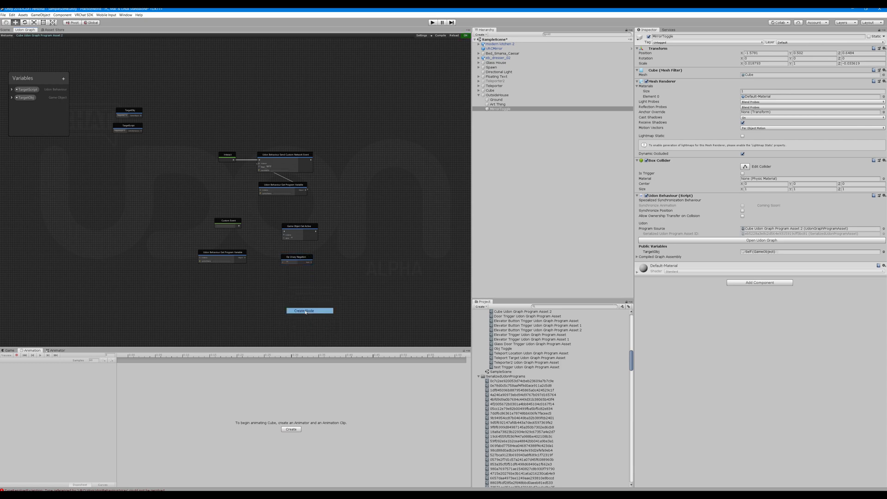
click(309, 310)
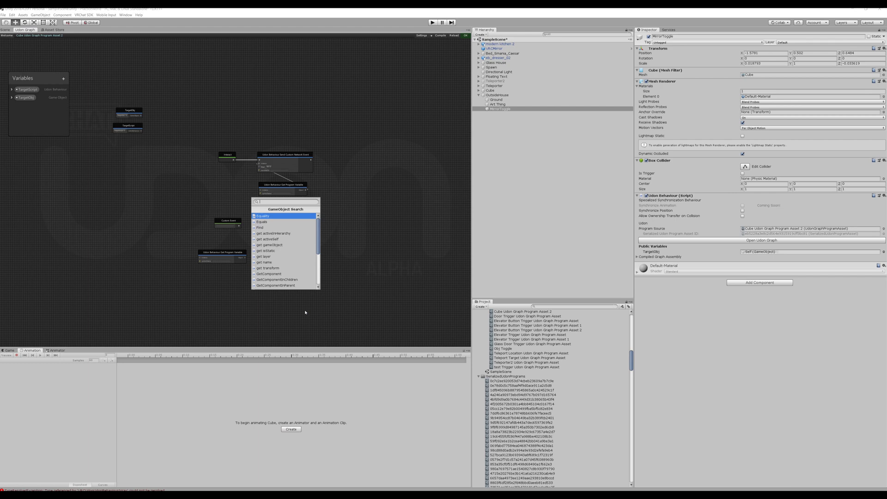
text(getact)
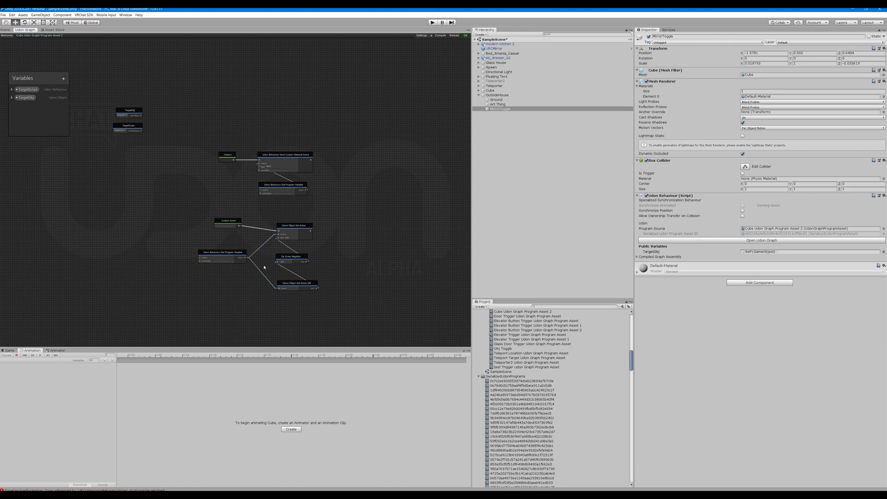
Set the Get Program Variable node to fetch the TargetObj variable
scroll(up, 3)
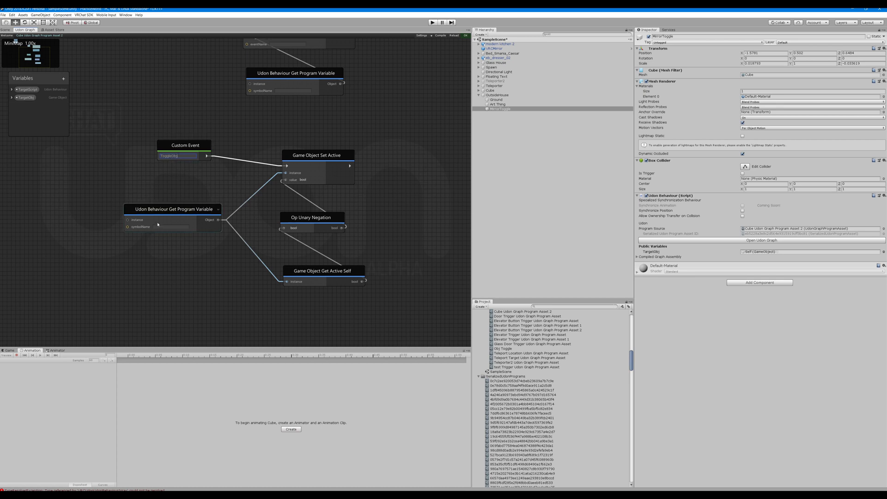
mouse_move(159, 227)
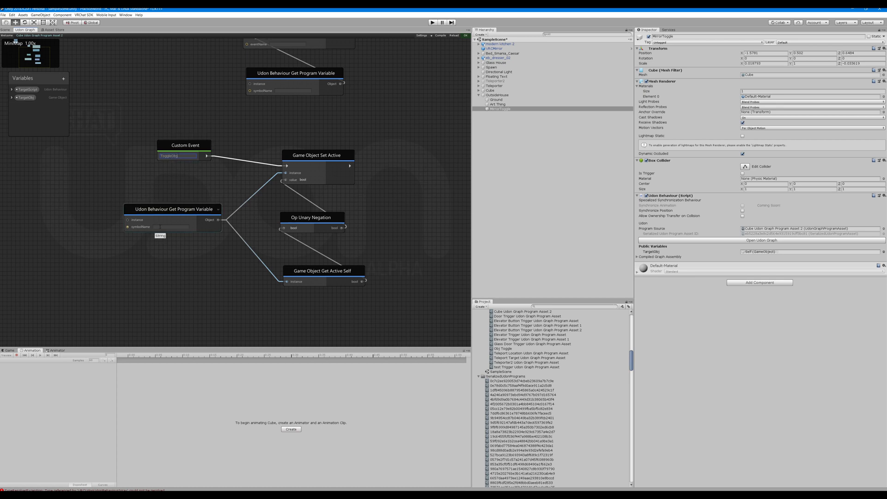
click(171, 226)
text(TargetObj)
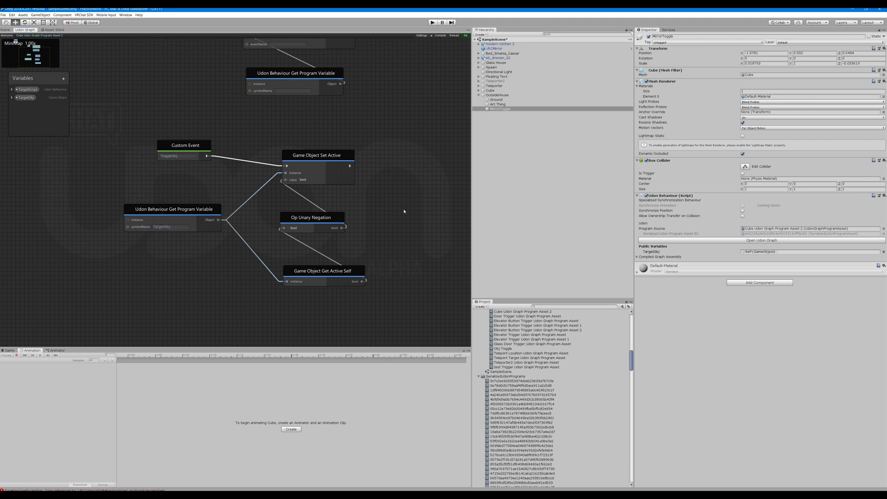
mouse_move(404, 211)
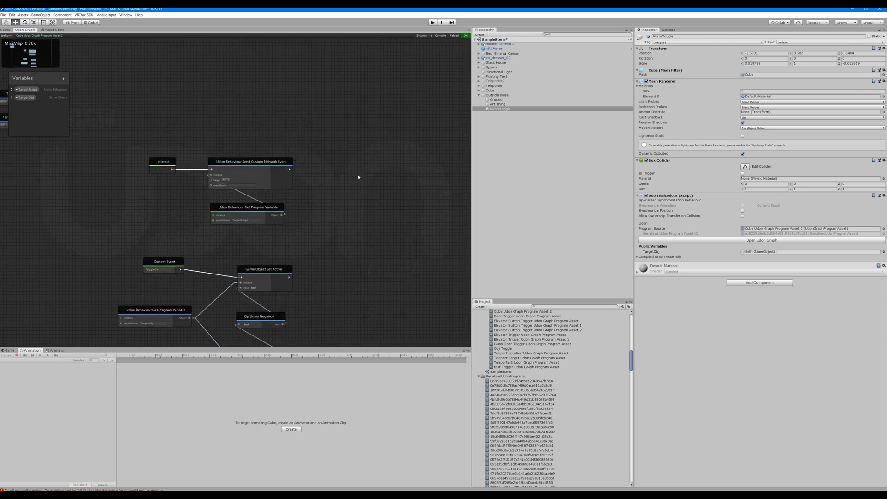
Name a Custom Event GlobalToggle and add a Get Program Variable node for its network event
scroll(down, 3)
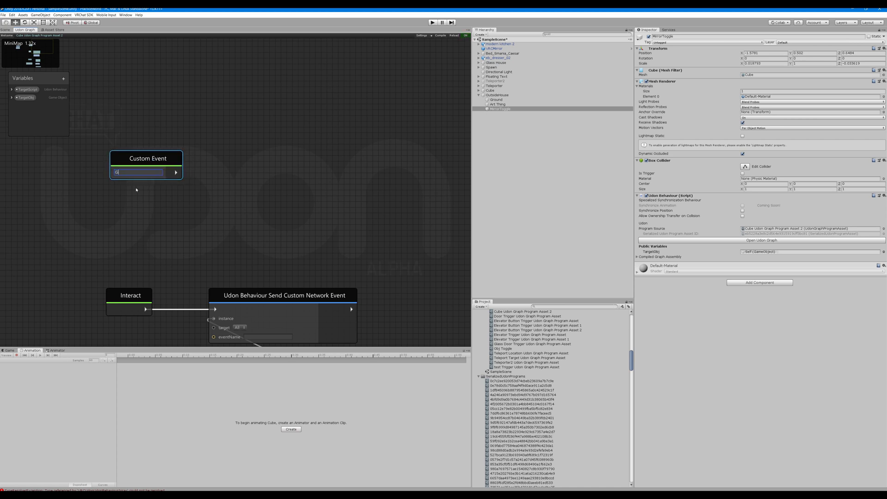
text(GlobalToggle)
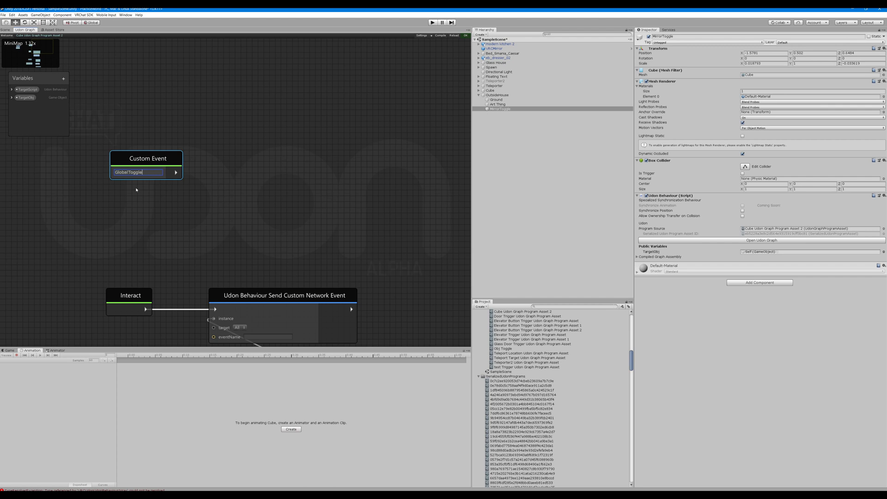
click(262, 129)
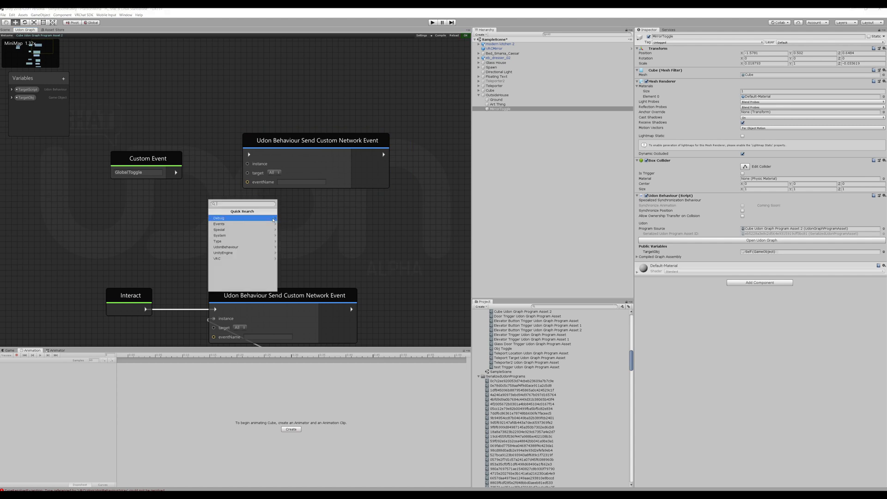
text(get)
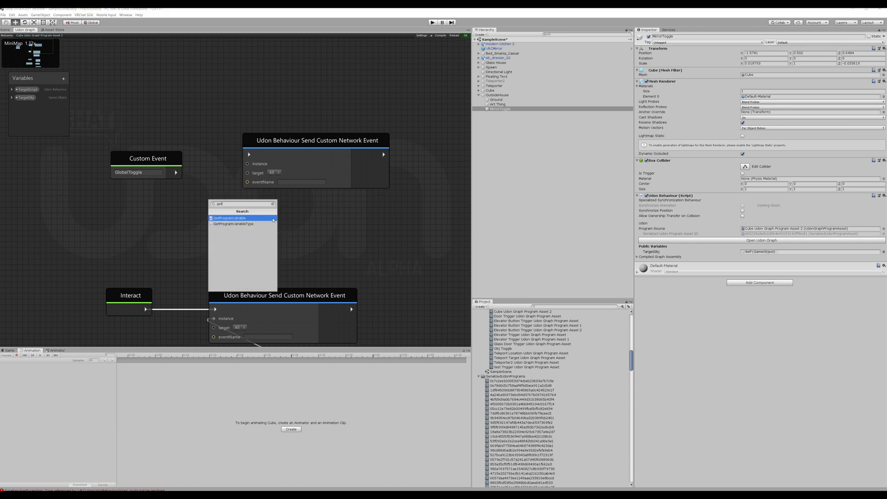
click(229, 218)
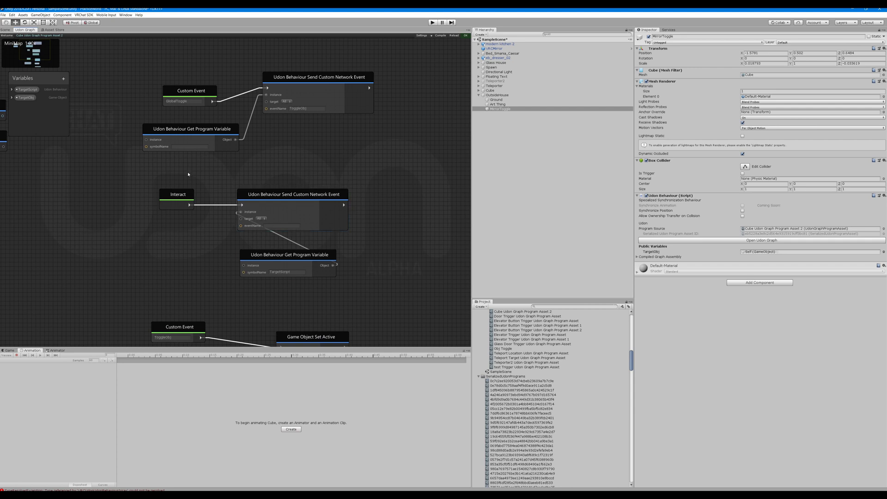
mouse_move(359, 249)
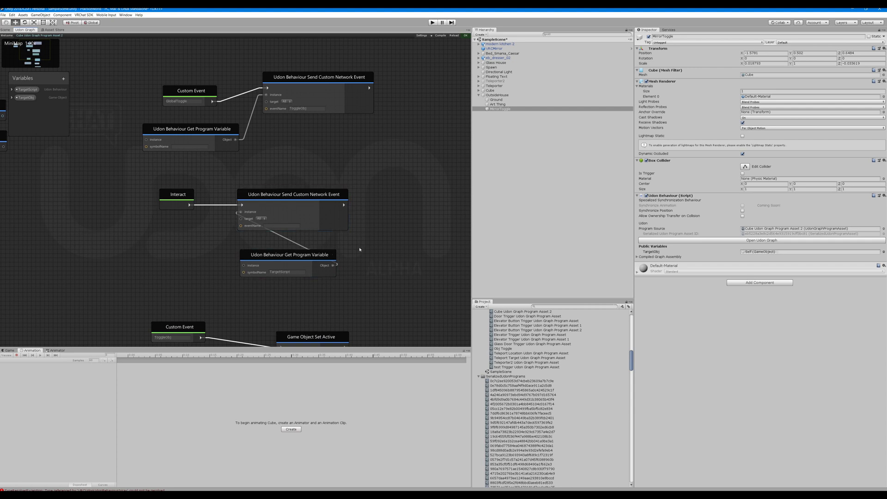
mouse_move(261, 186)
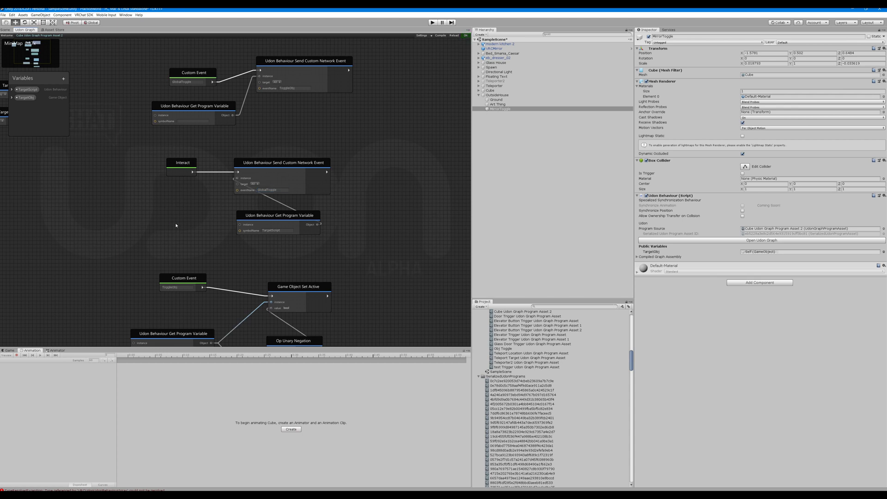
mouse_move(194, 232)
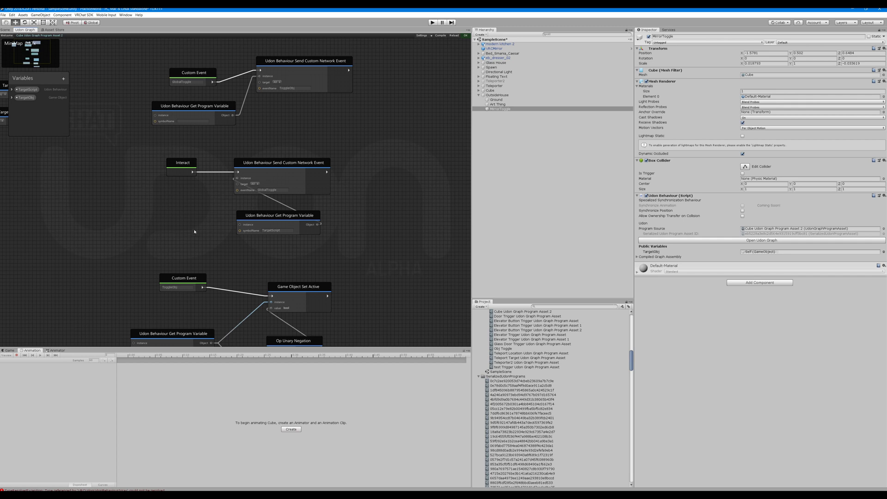
mouse_move(435, 201)
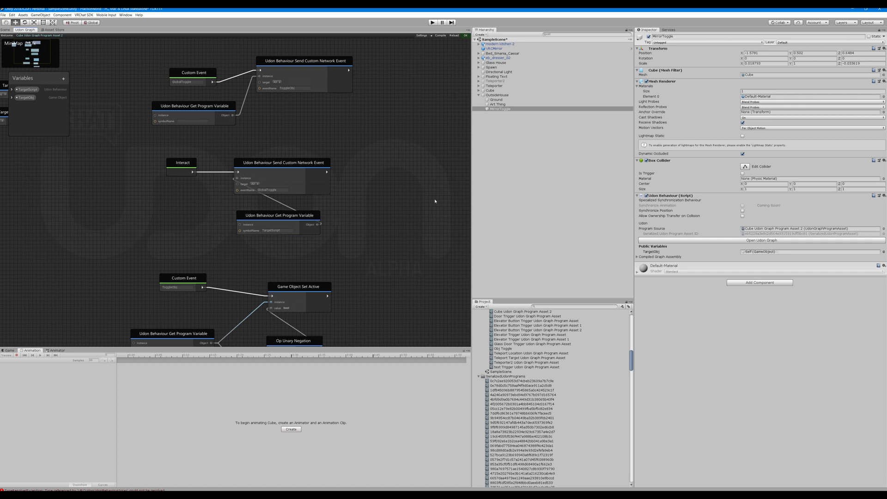
Set the network event names so Interact sends GlobalToggle and GlobalToggle sends ToggleObj
scroll(down, 3)
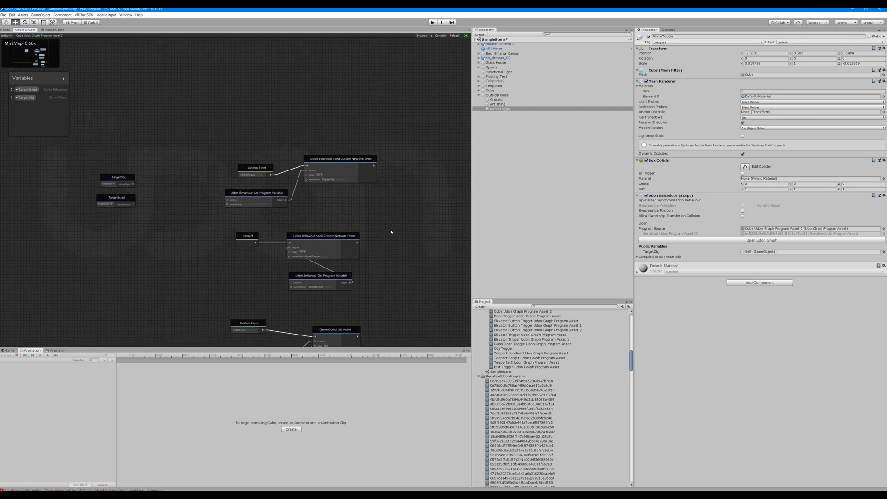
scroll(up, 3)
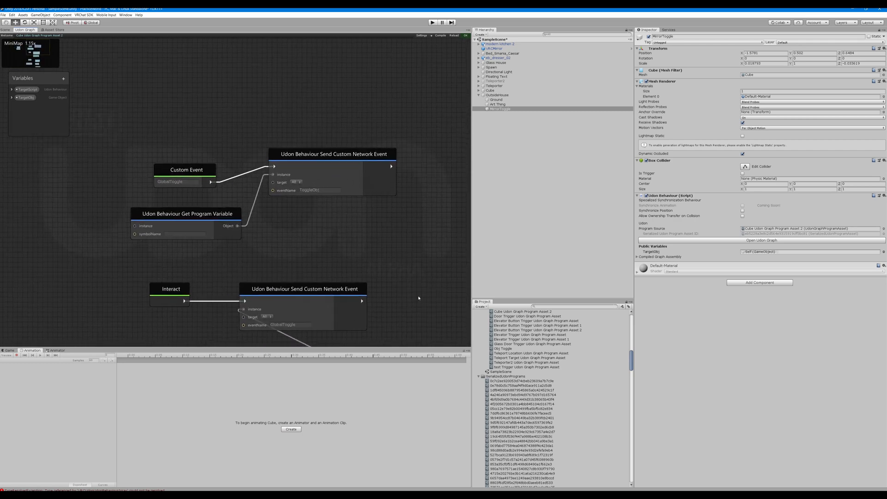
click(184, 214)
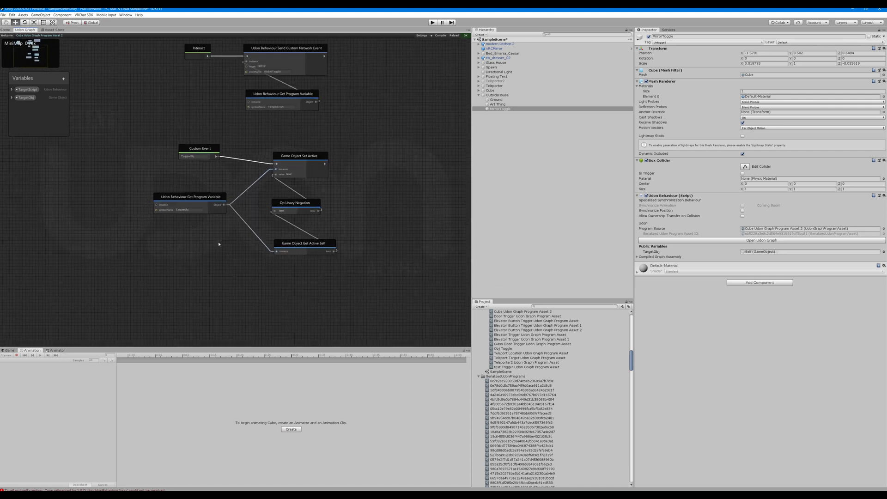
Make TargetScript public and assign the cube's TargetObj to the Mirror object
scroll(down, 3)
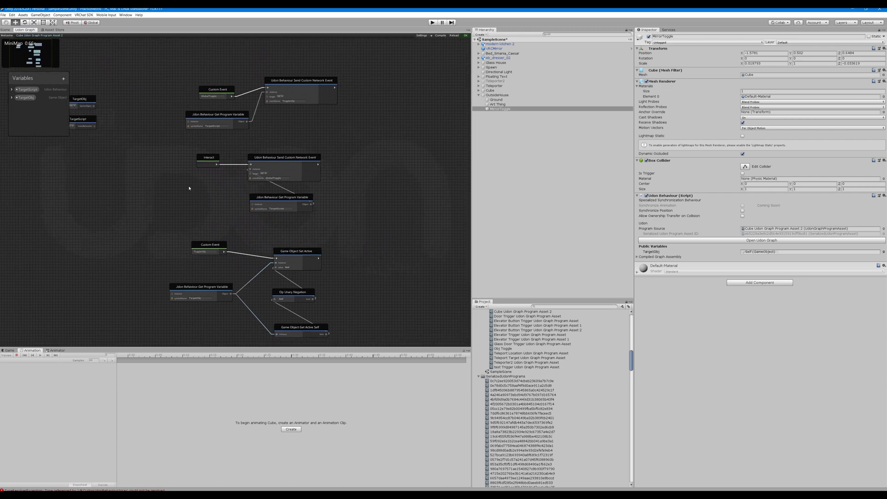
click(12, 89)
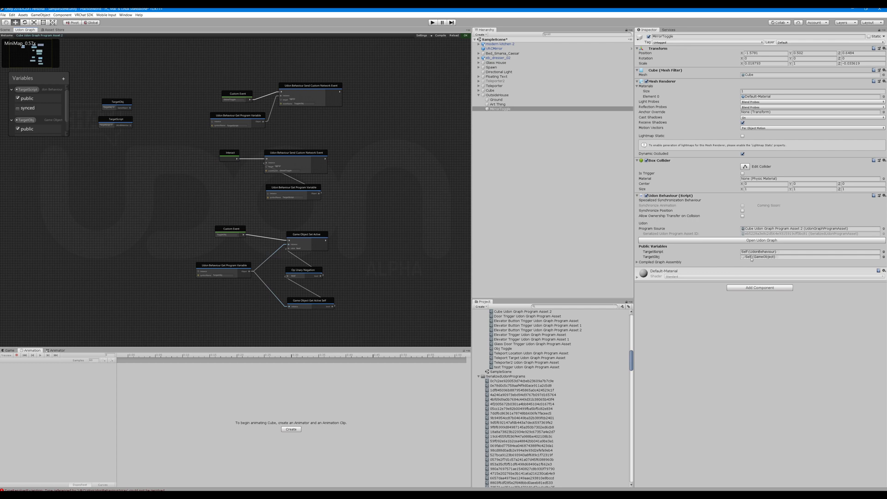
mouse_move(696, 267)
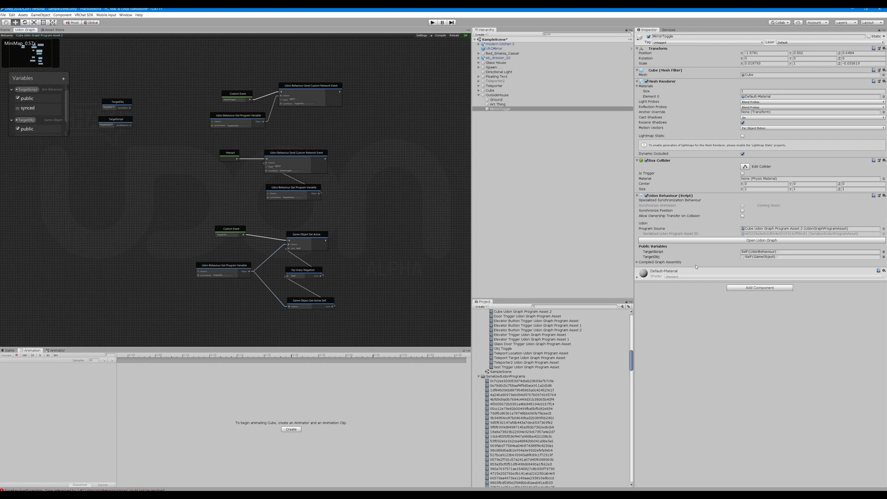
click(495, 85)
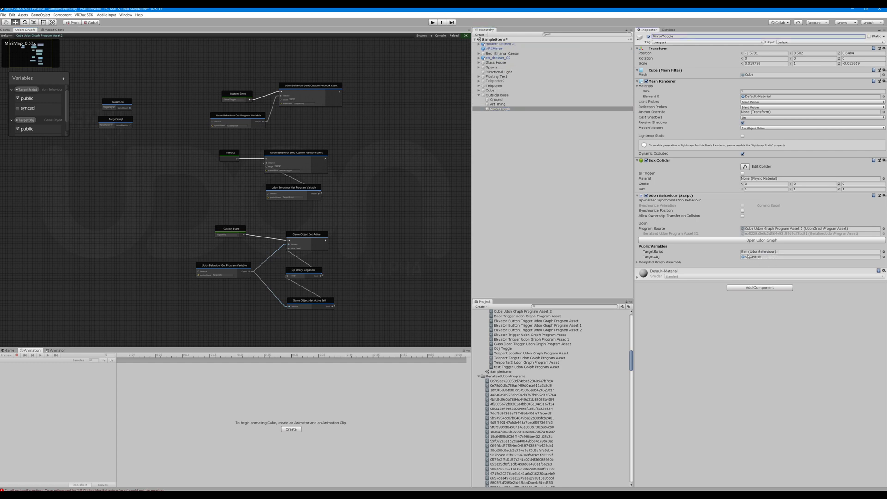
click(501, 109)
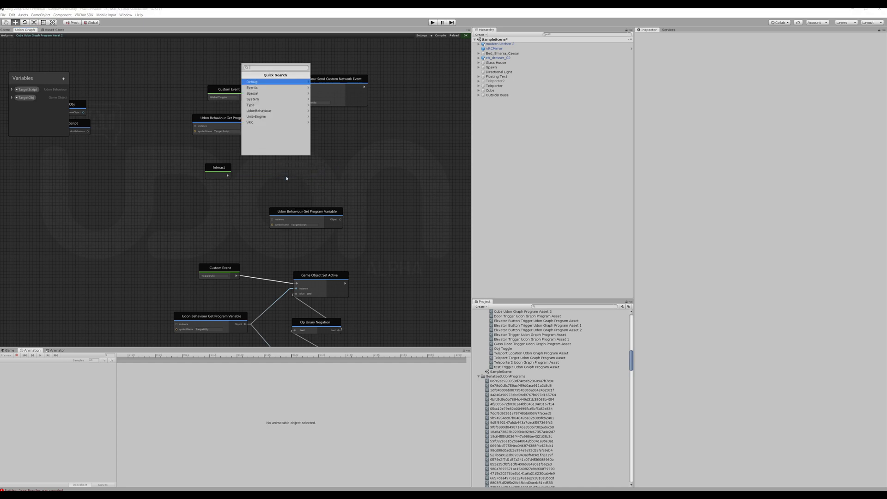
Replace Interact's network call with a local SendCustomEvent firing GlobalToggle
text(send)
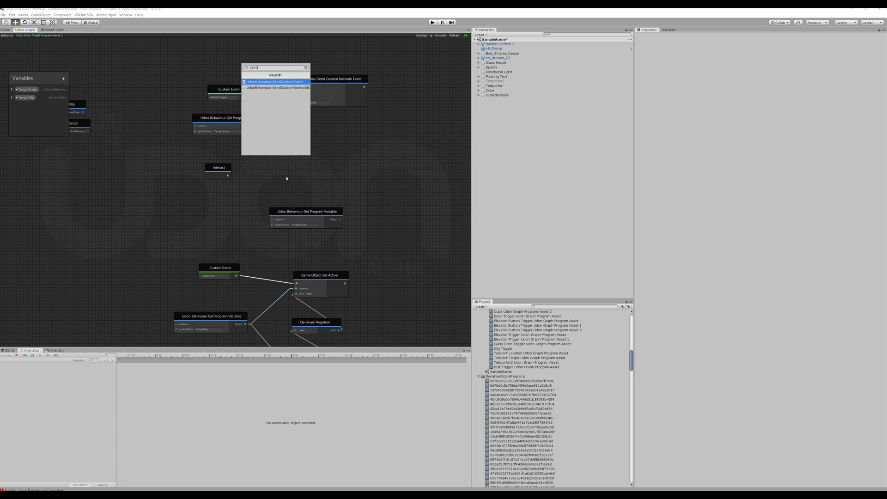
click(275, 82)
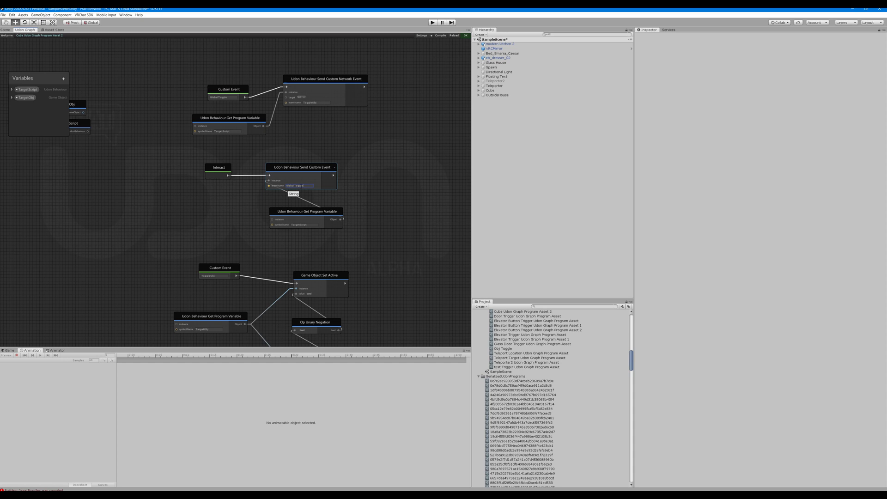
click(393, 232)
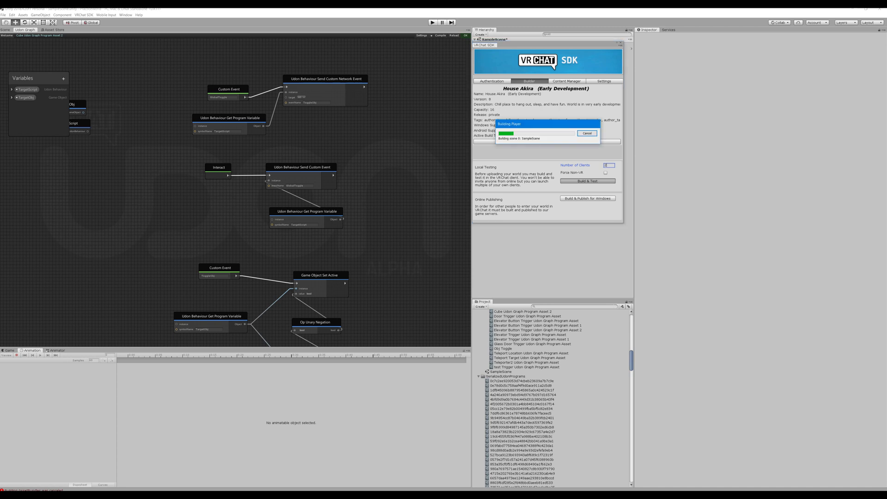
Build & Test the world from the VRChat SDK Builder to launch it locally
click(588, 181)
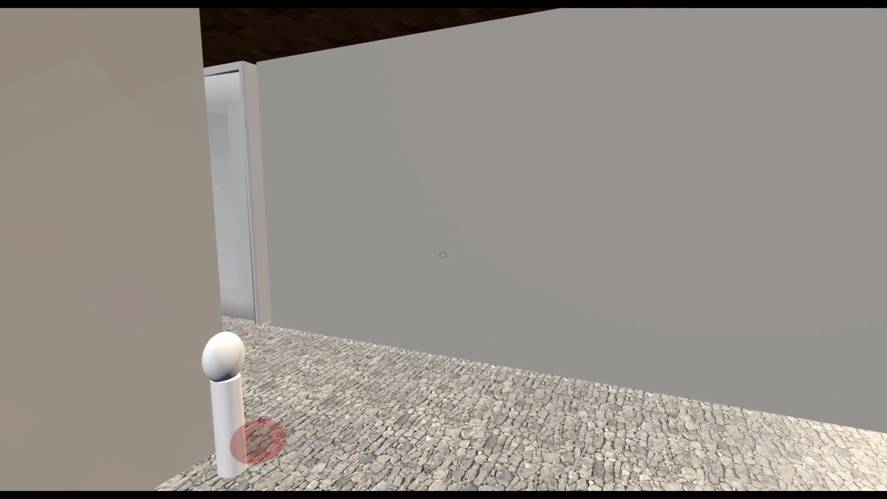